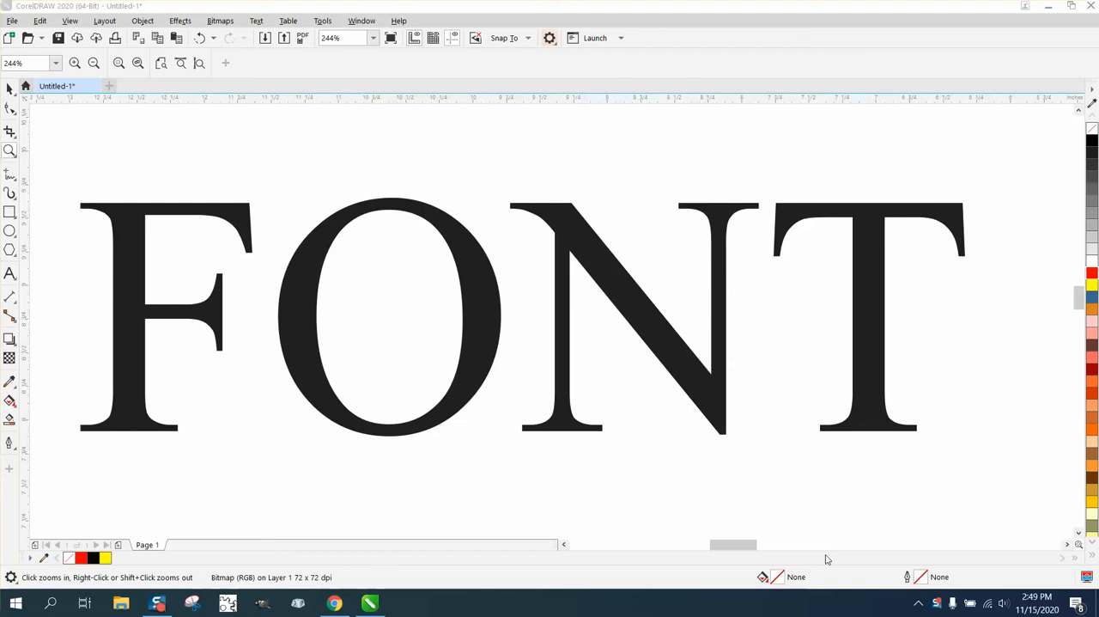
mouse_move(440, 323)
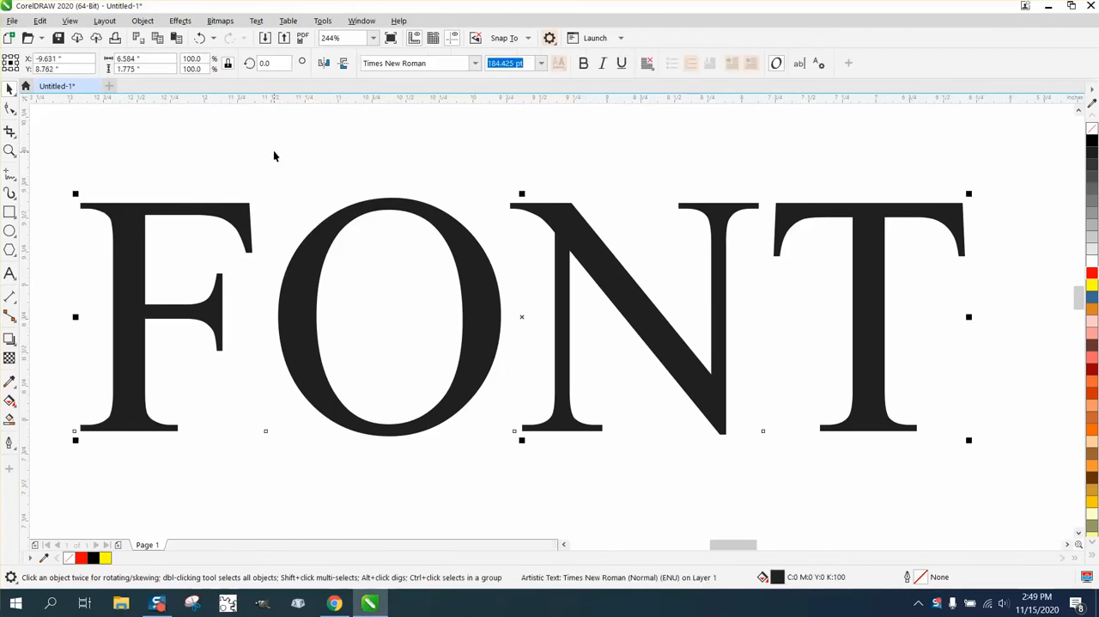
Convert the Times New Roman FONT text to curves with no fill and a red hairline outline.
left_click(10, 152)
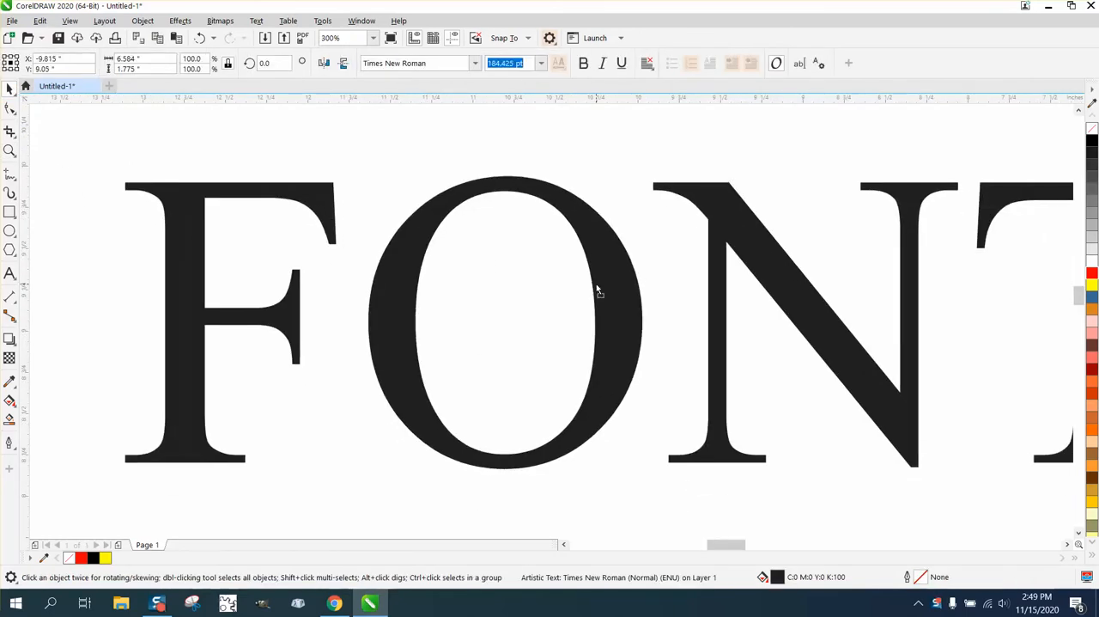
left_click(598, 292)
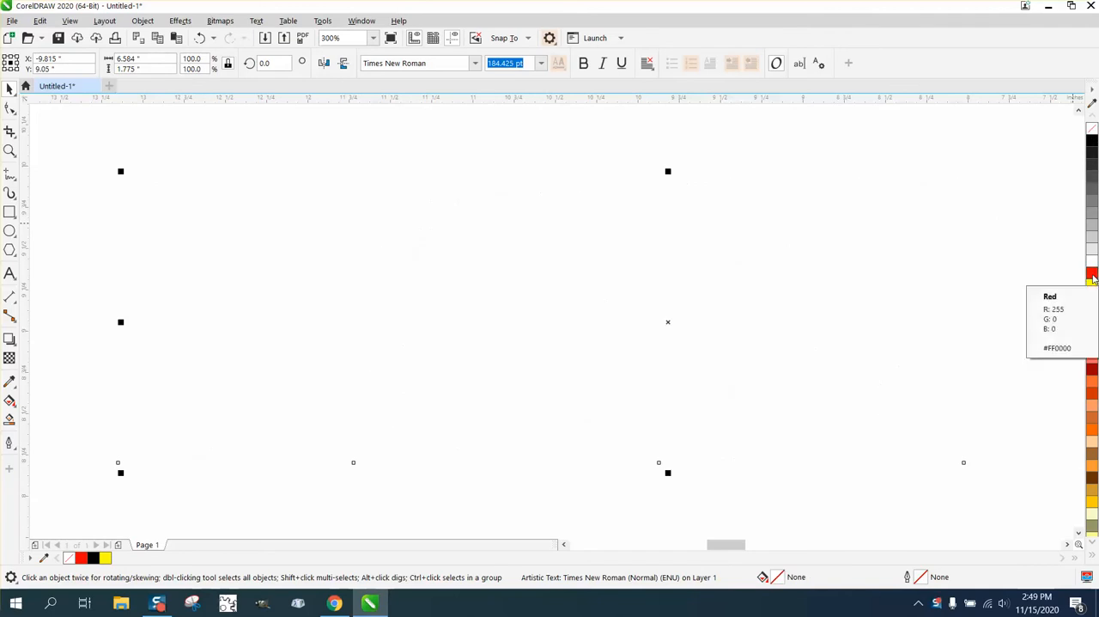
left_click(143, 20)
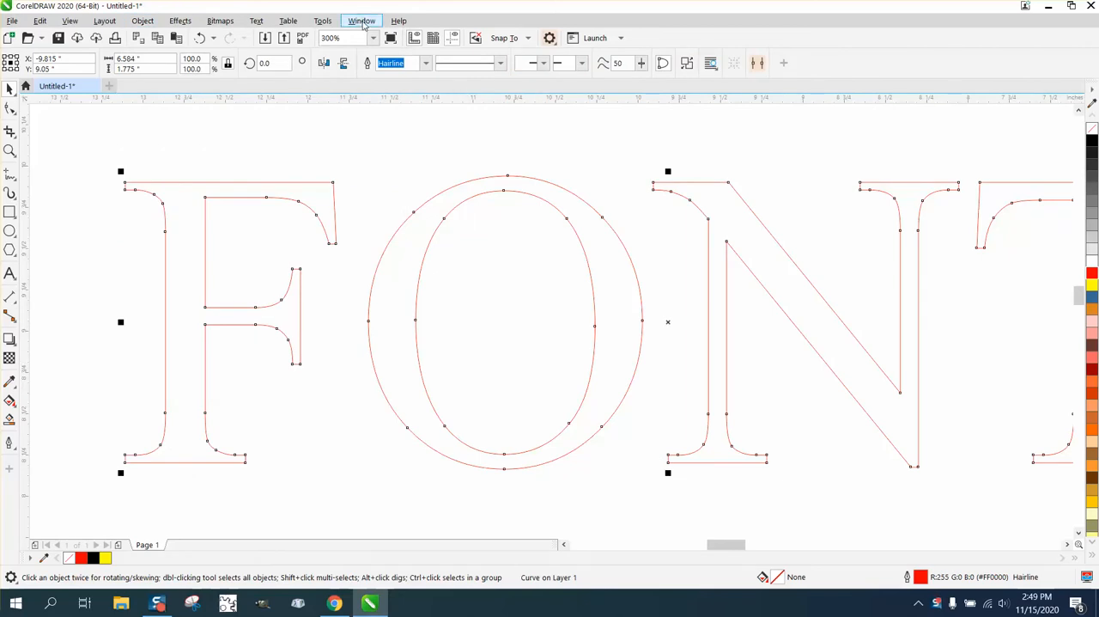
Show the Corners docker with a 0.02-inch fillet radius and zoom to the full FONT outline.
left_click(361, 21)
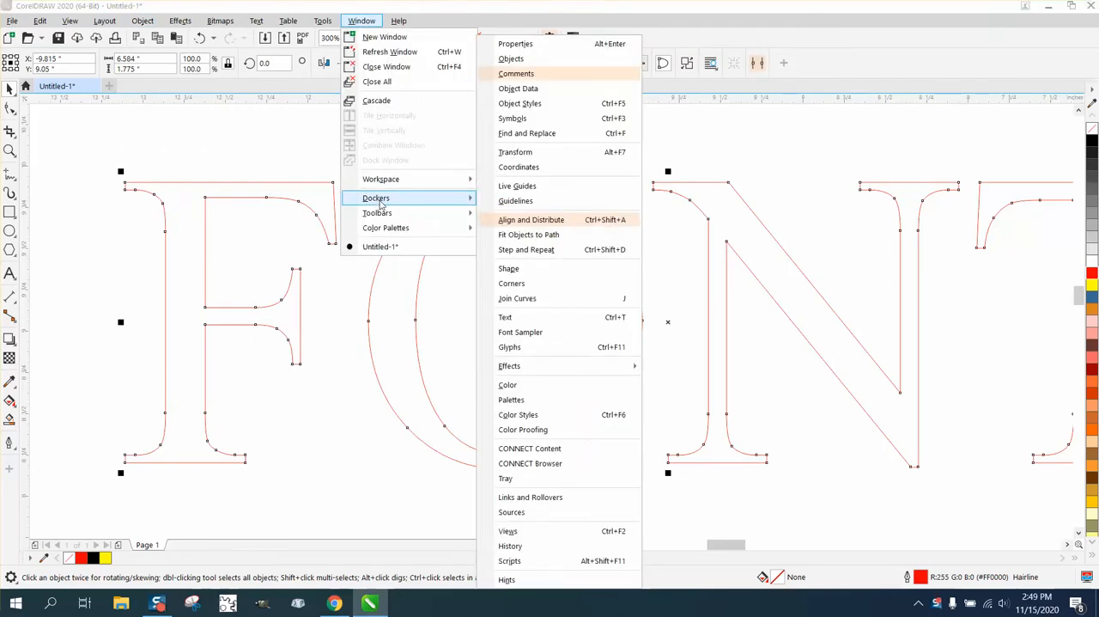
left_click(512, 281)
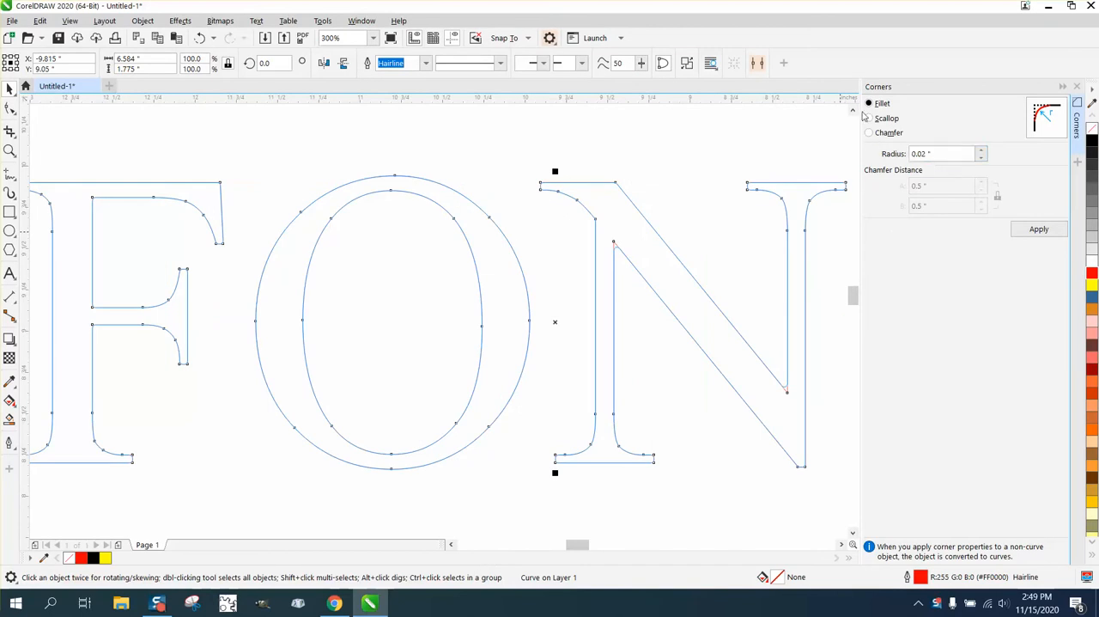
mouse_move(914, 168)
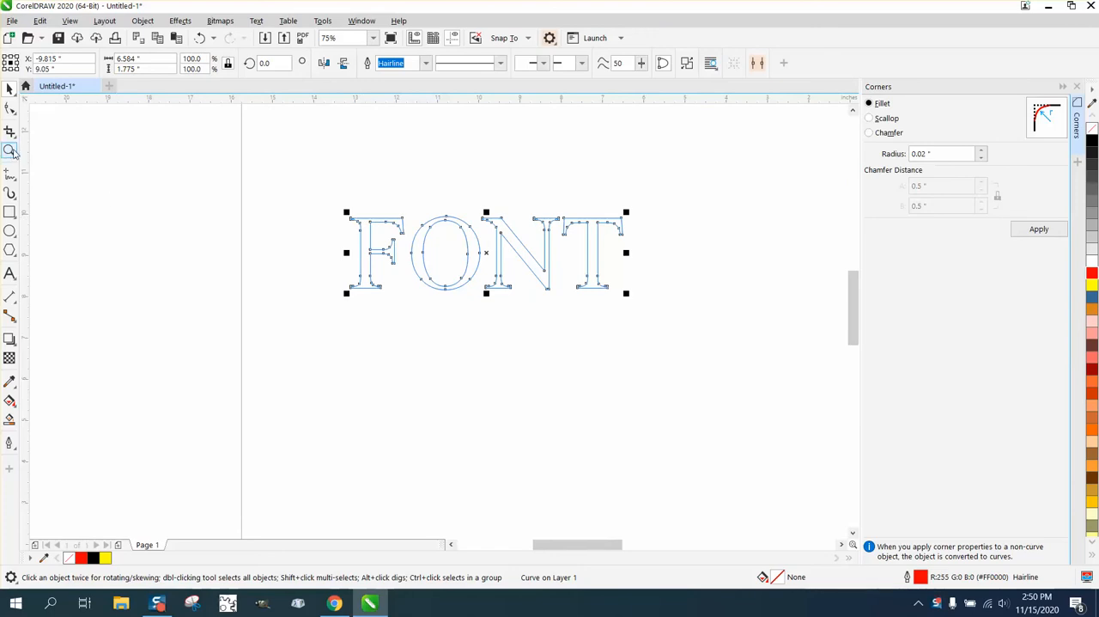
left_click(10, 151)
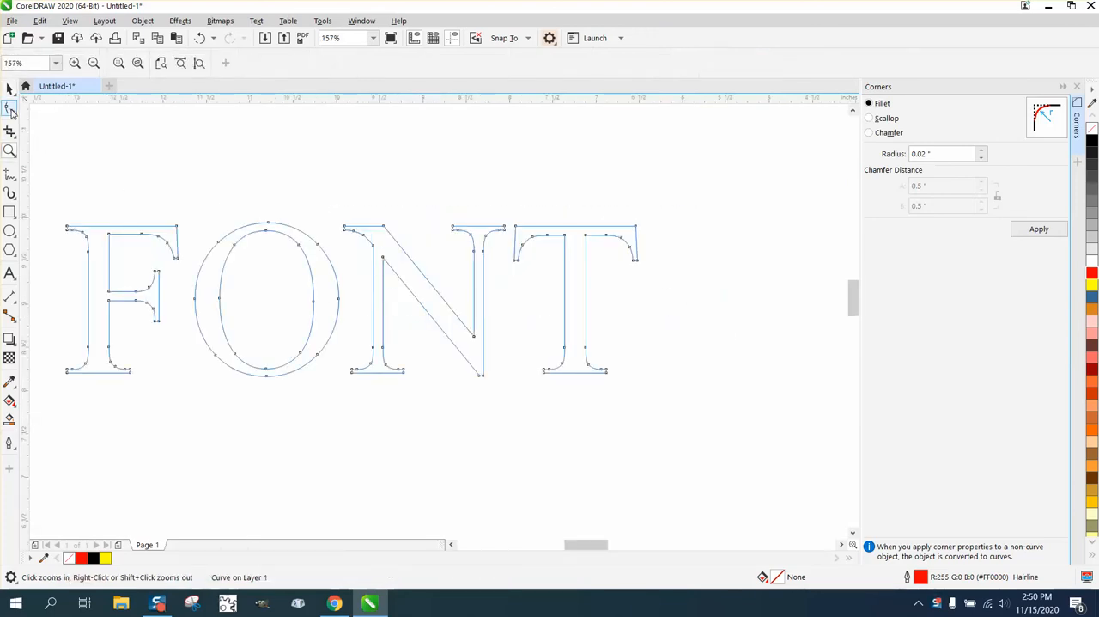
Fillet the tip node of the F's top arm with a 0.02-inch radius and inspect the rounded corner.
left_click_drag(53, 205, 181, 276)
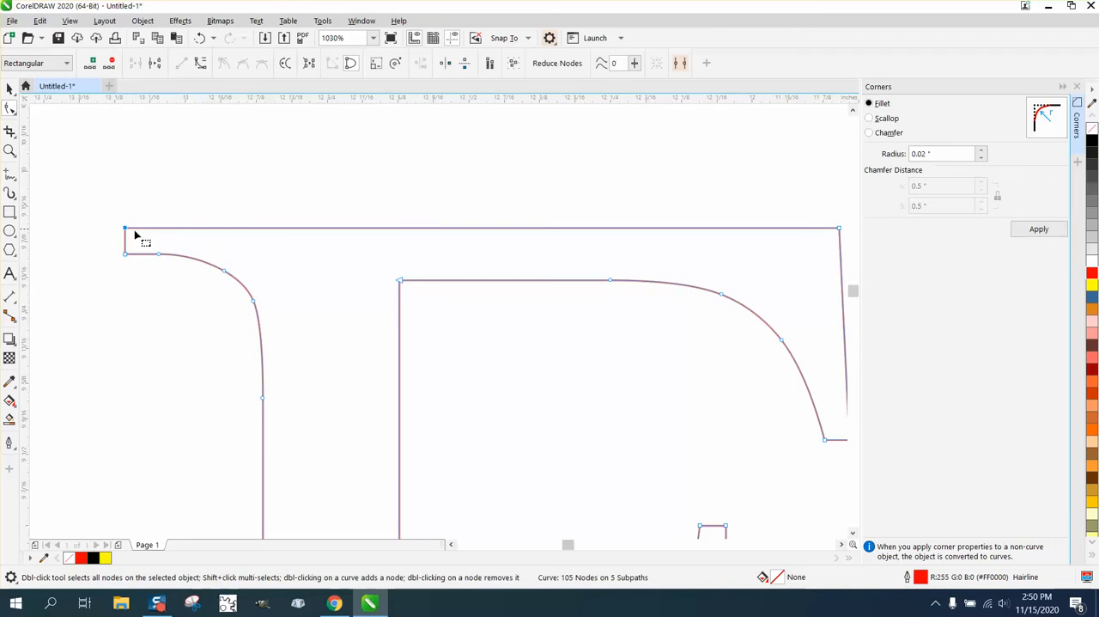
mouse_move(745, 230)
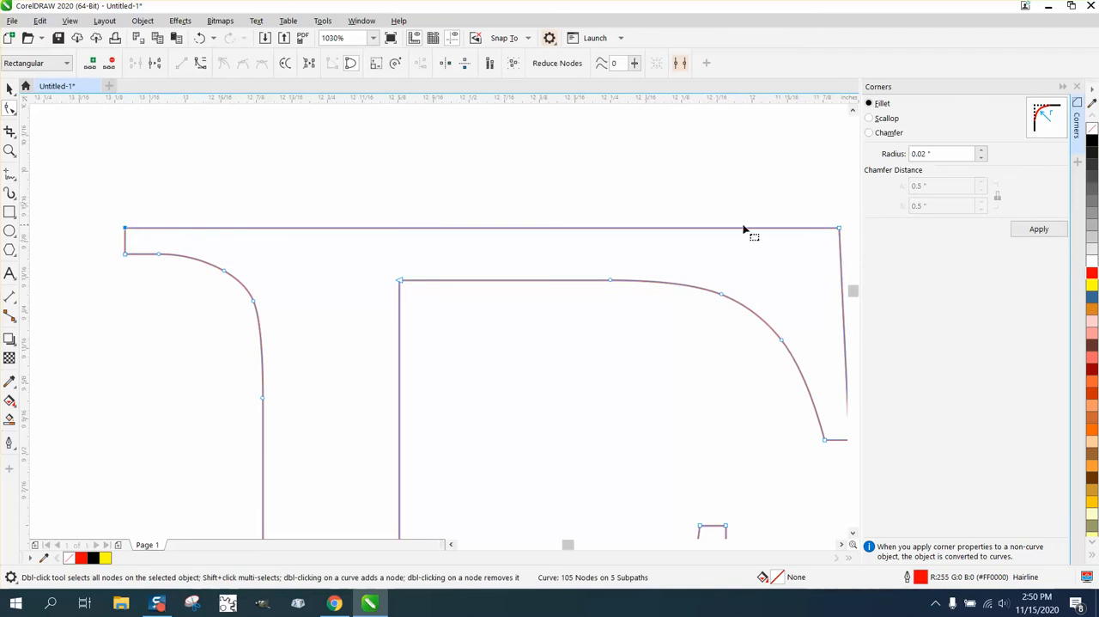
double_click(129, 249)
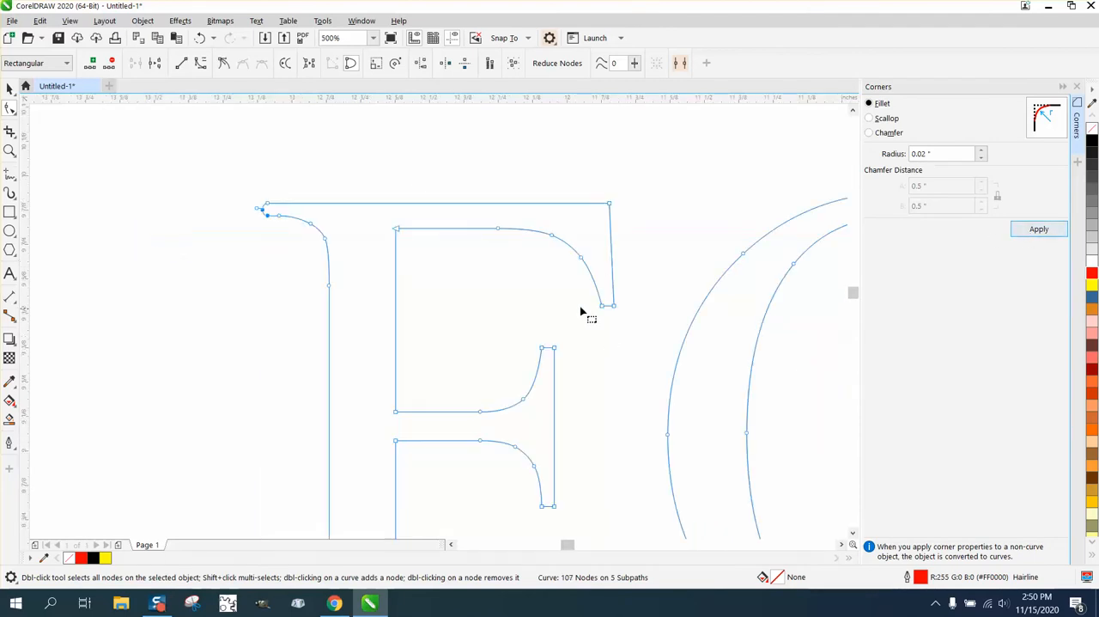
left_click(1038, 228)
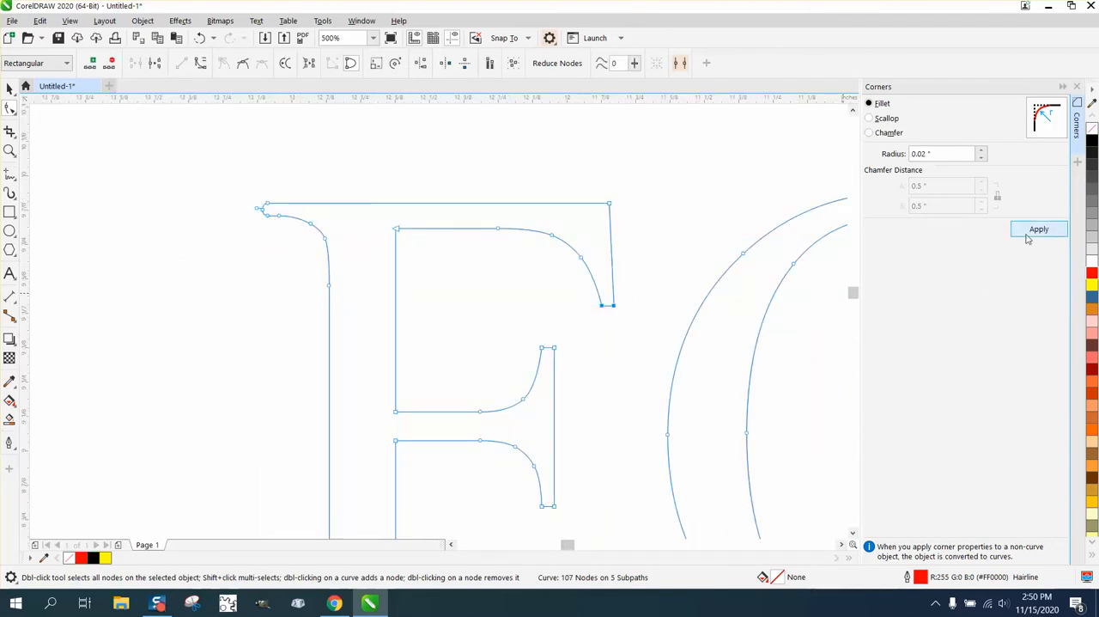
left_click(1040, 230)
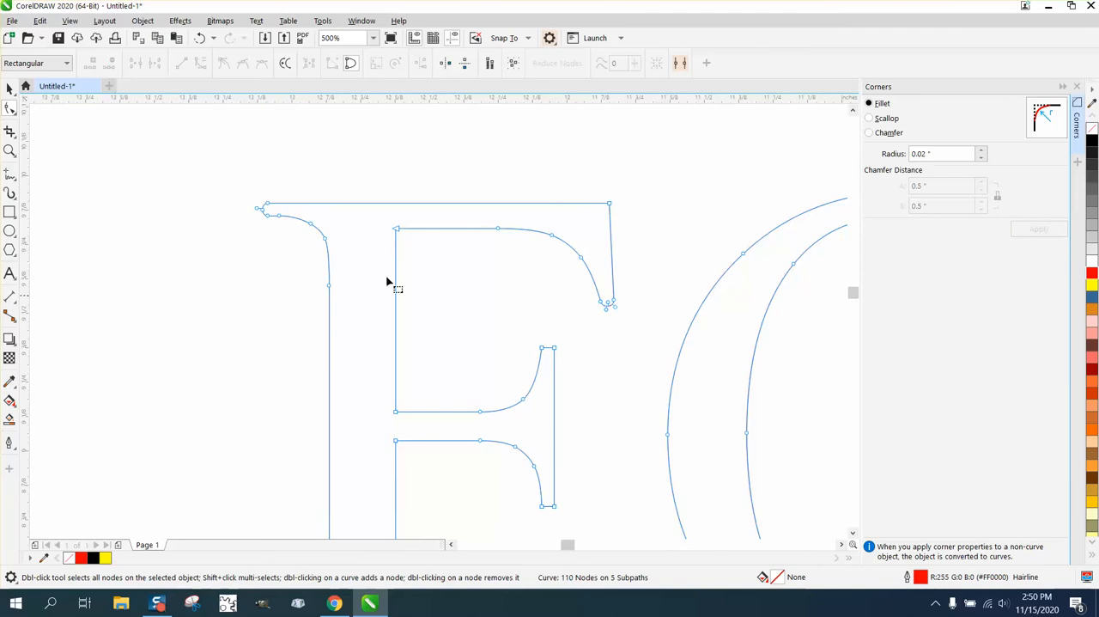
left_click(677, 352)
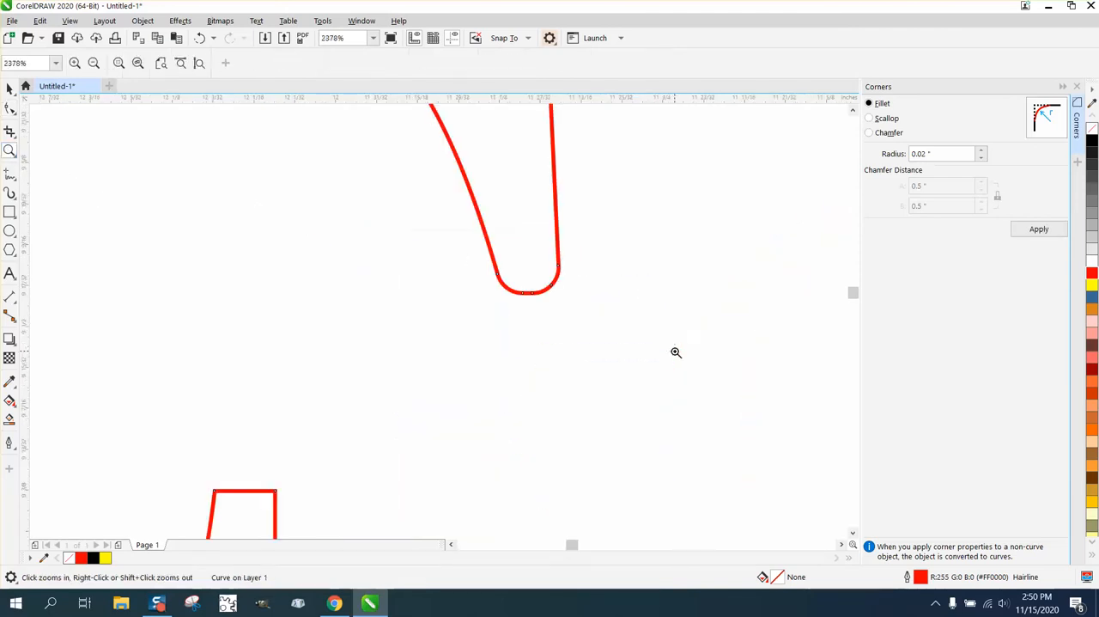
Fillet the F's inner corner and delete the stray node left on the curve.
left_click(199, 38)
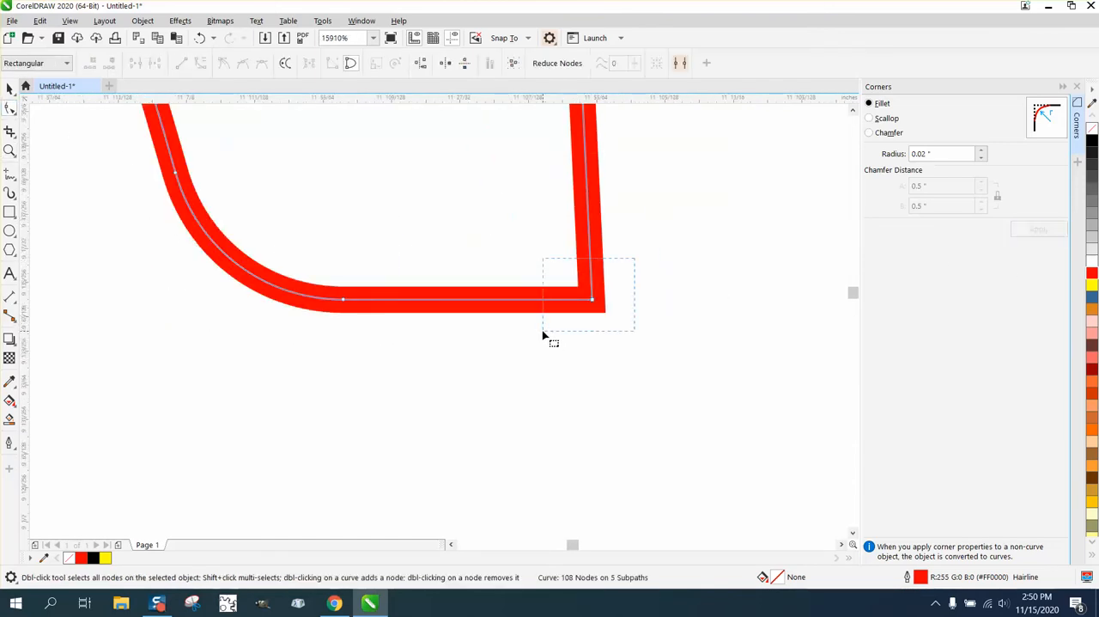
left_click(1038, 229)
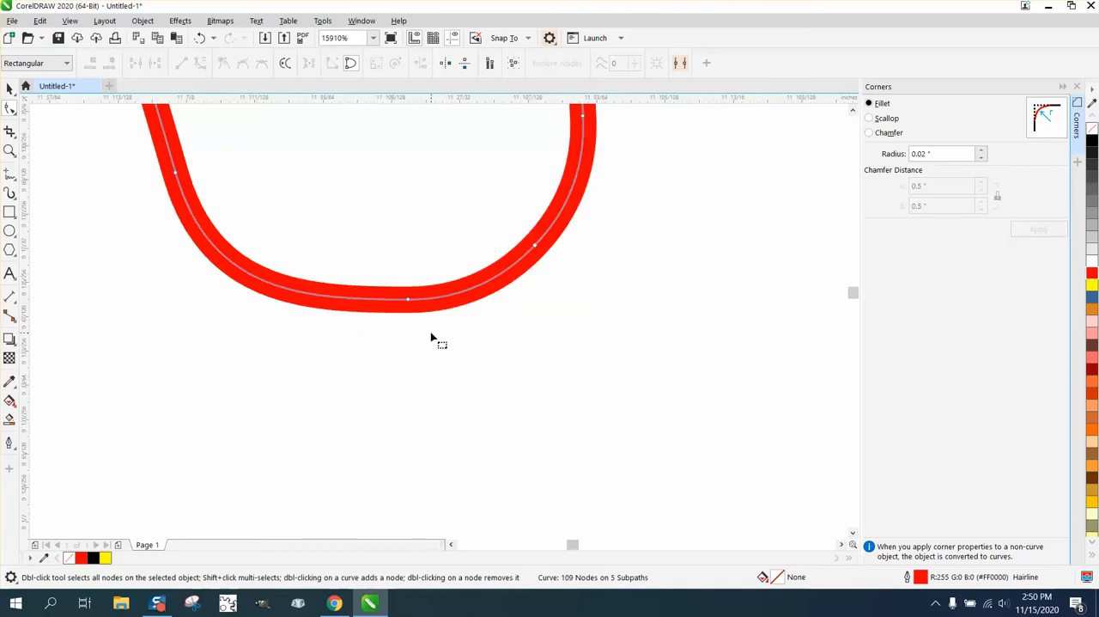
double_click(409, 299)
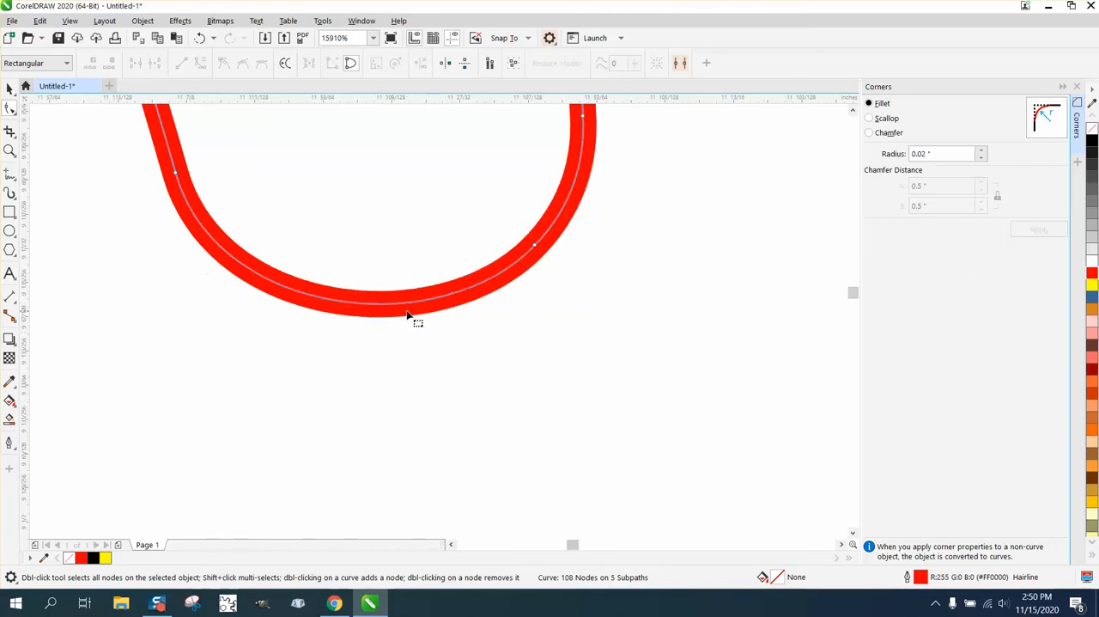
scroll("down", 3)
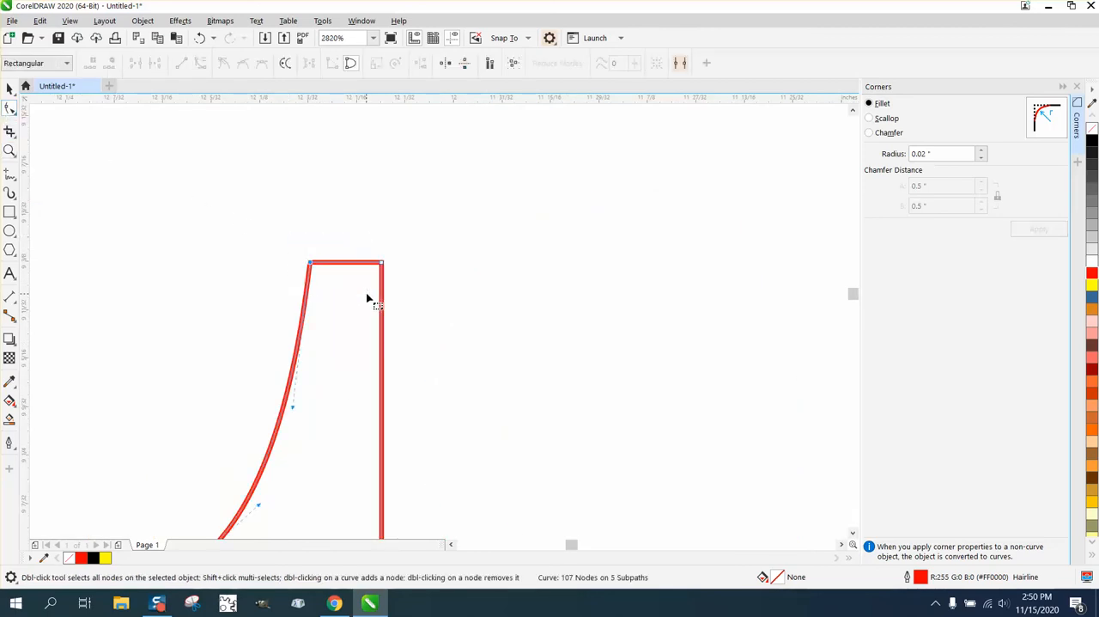
Fillet the sharp corner at the top of the F's serif.
left_click(1039, 229)
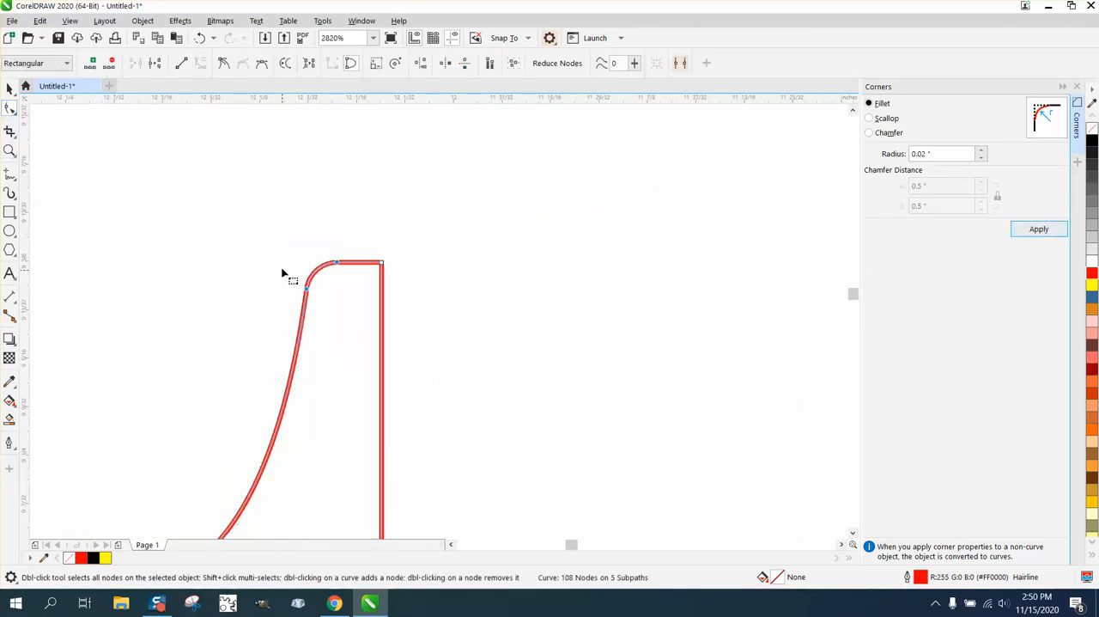
left_click(1039, 230)
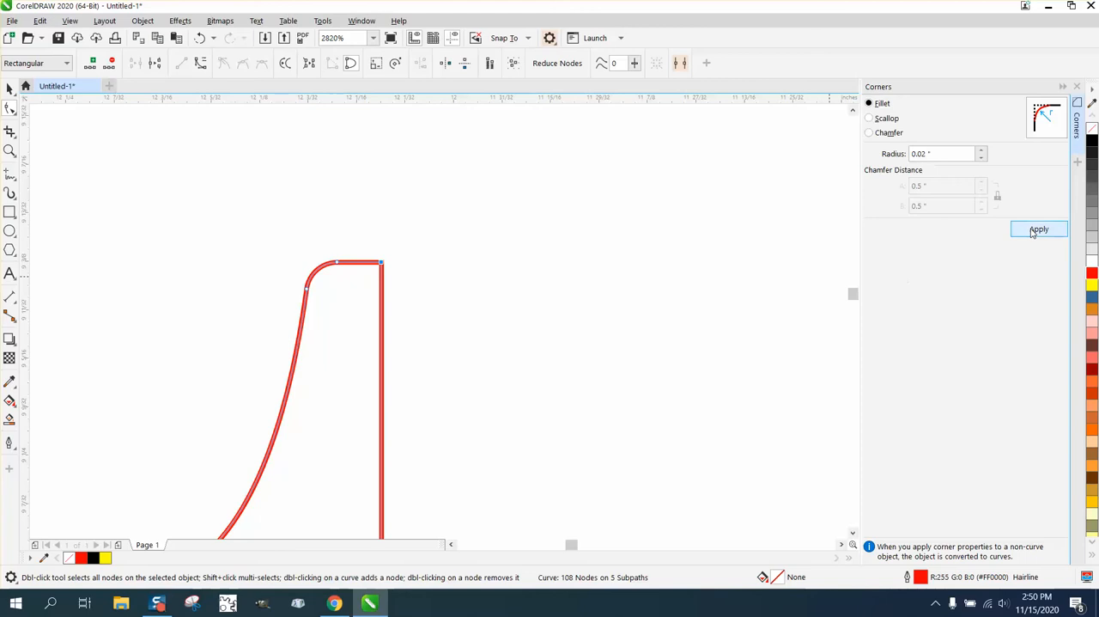
left_click(1039, 229)
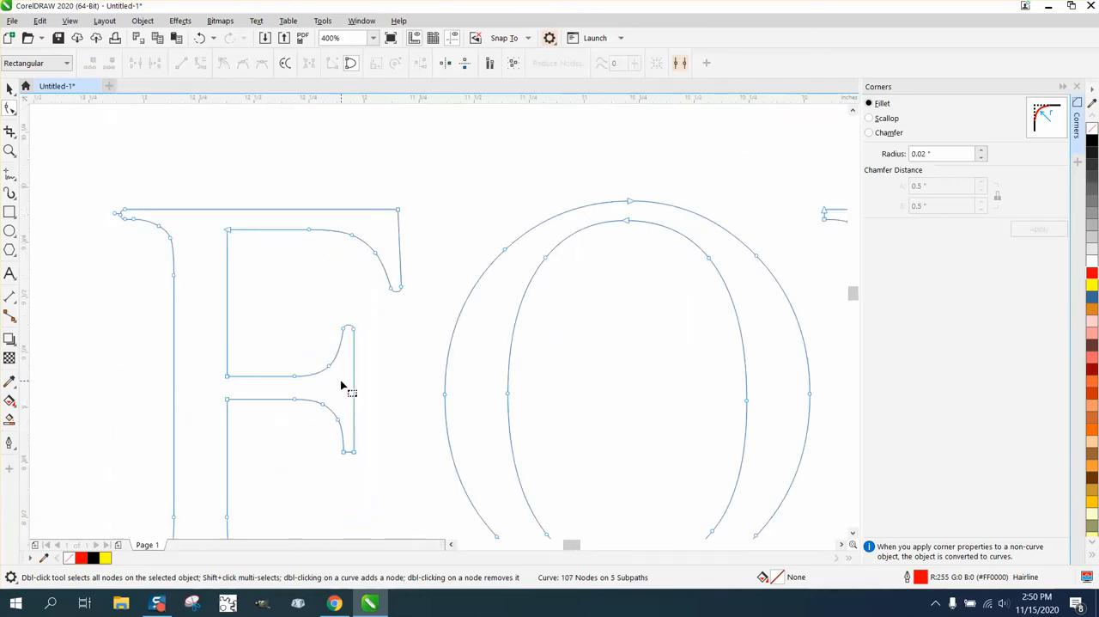
left_click(11, 151)
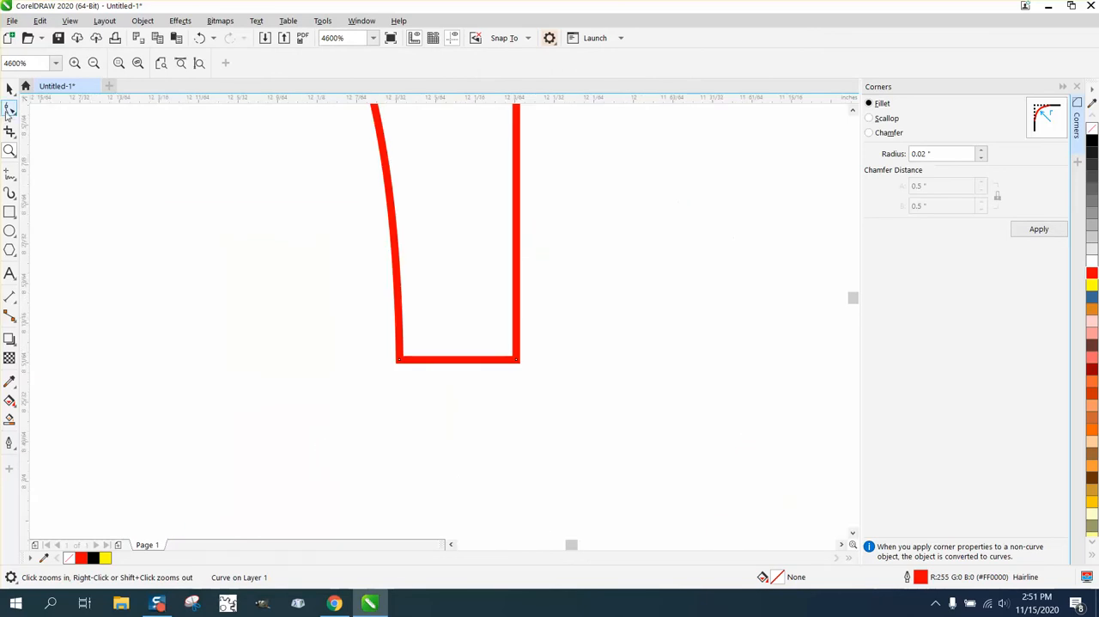
left_click(10, 110)
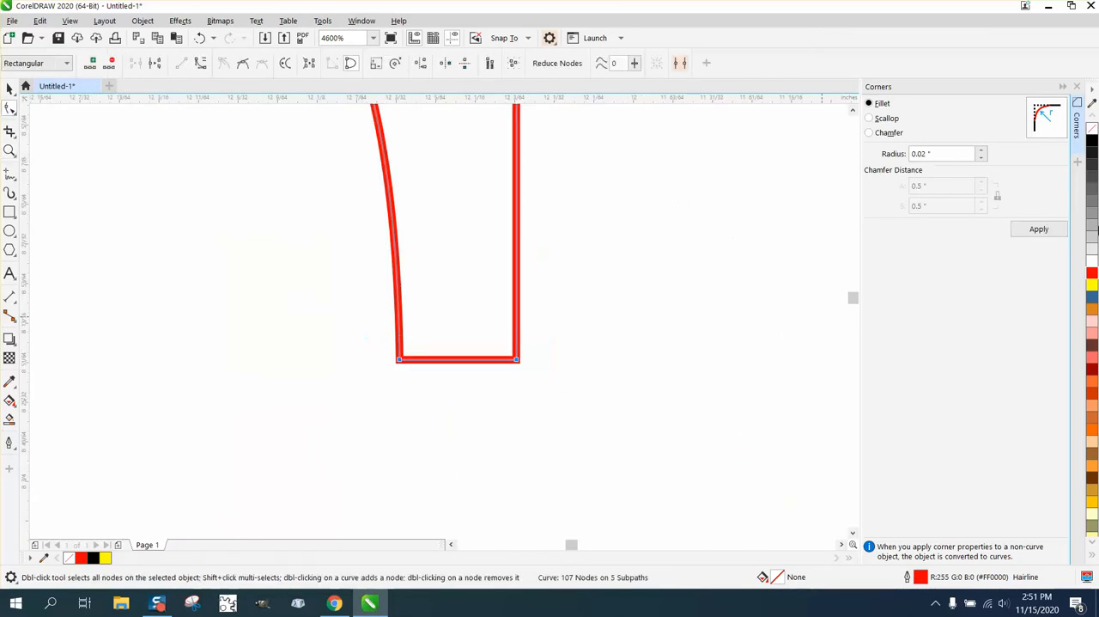
left_click(1038, 229)
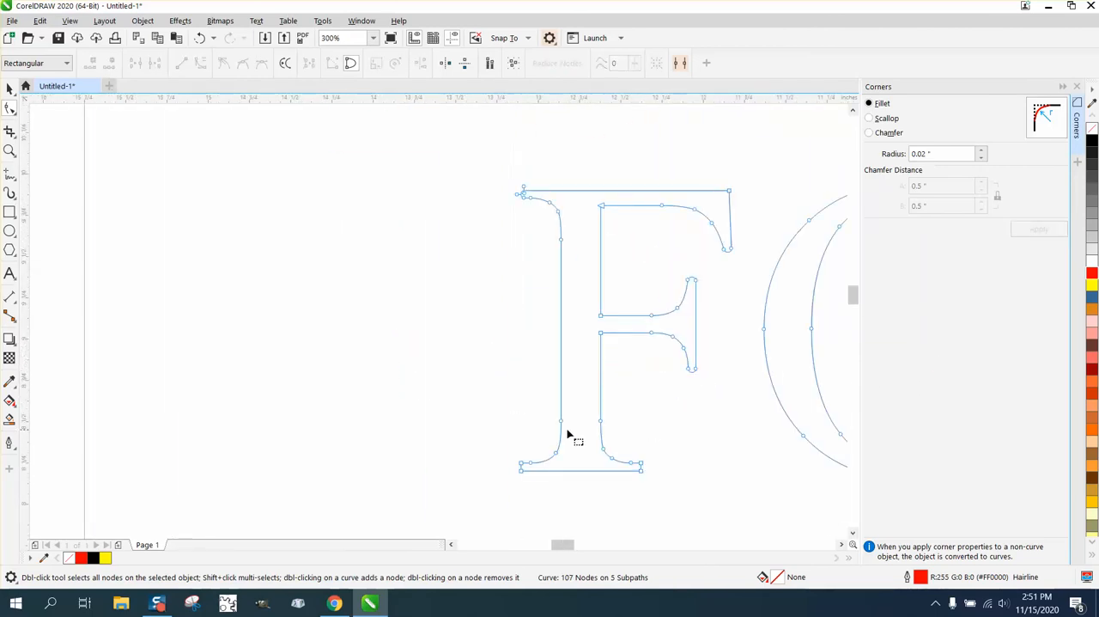
left_click(11, 151)
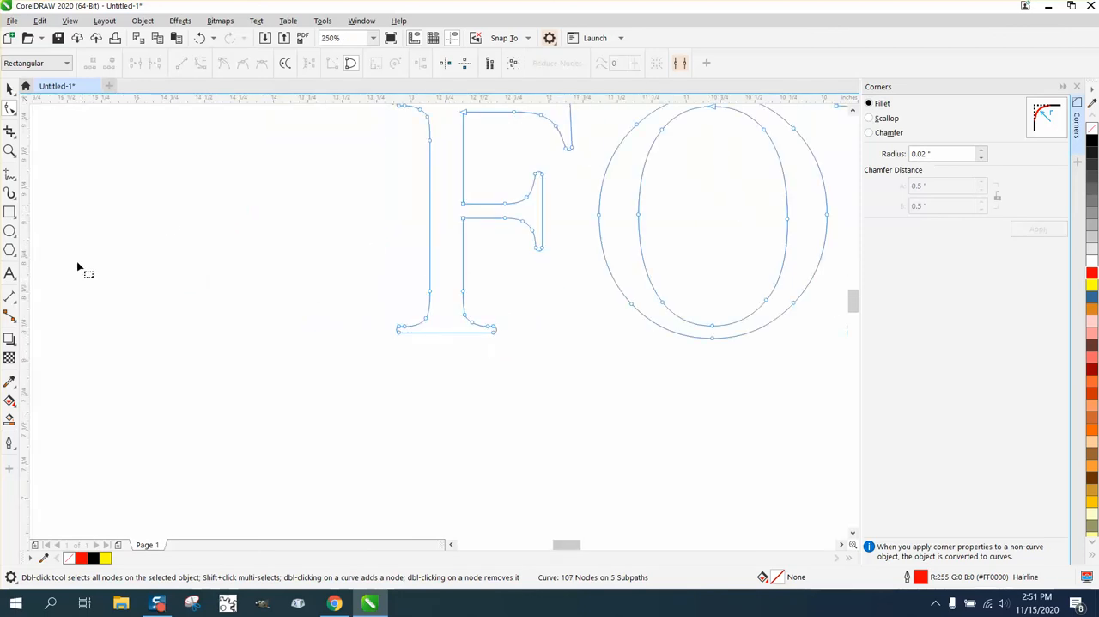
left_click(10, 419)
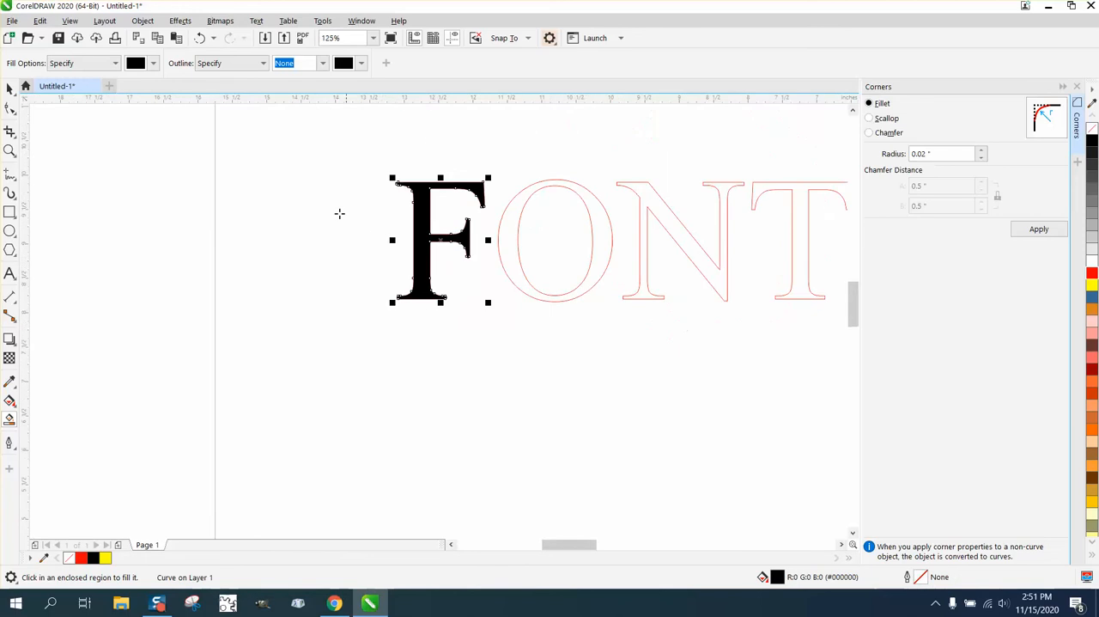
left_click(10, 151)
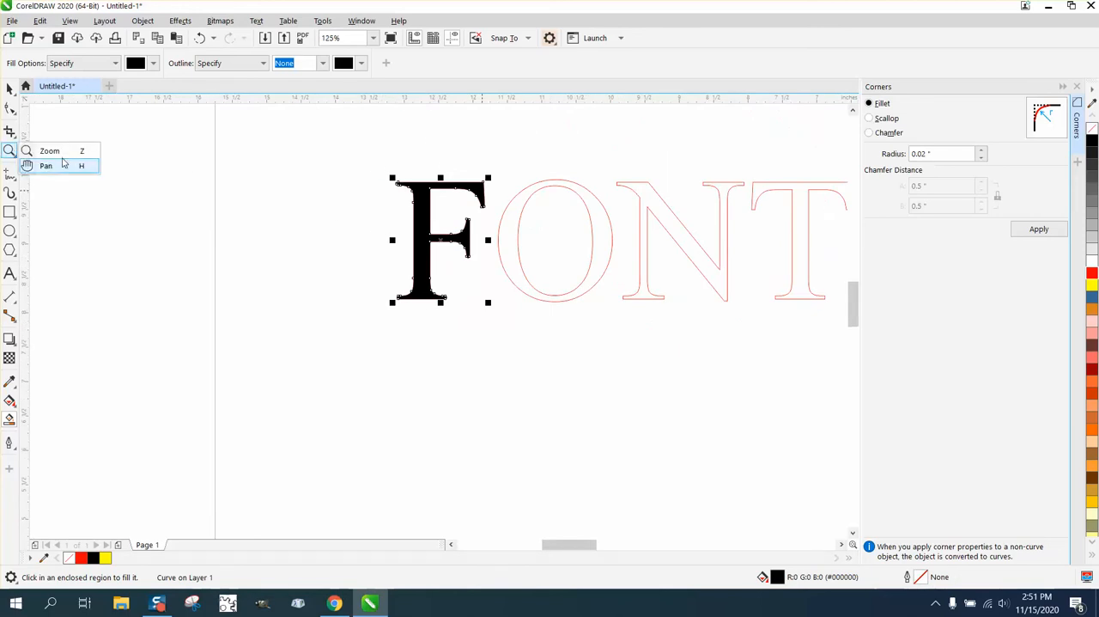
left_click(50, 152)
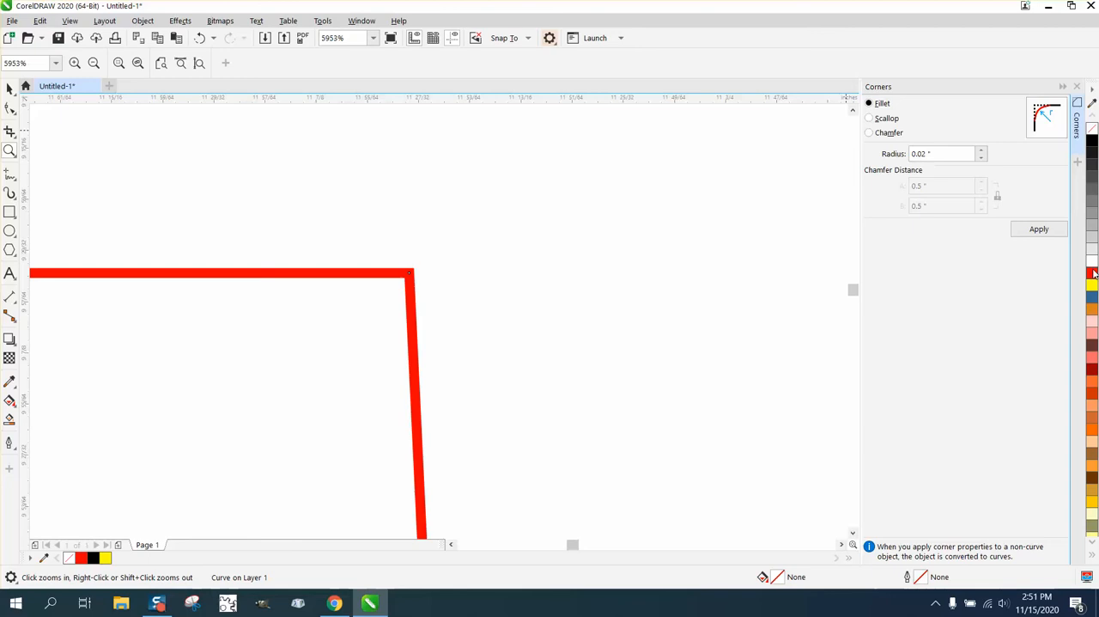
mouse_move(24, 127)
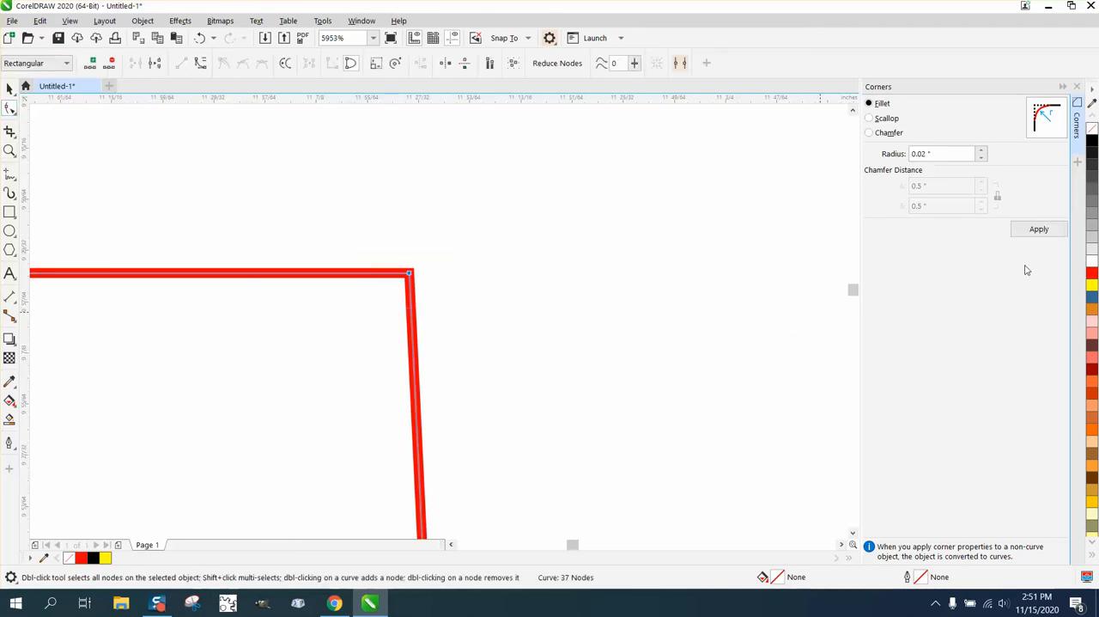
Apply the fillet to the close-up sharp corner of the F.
left_click(1039, 229)
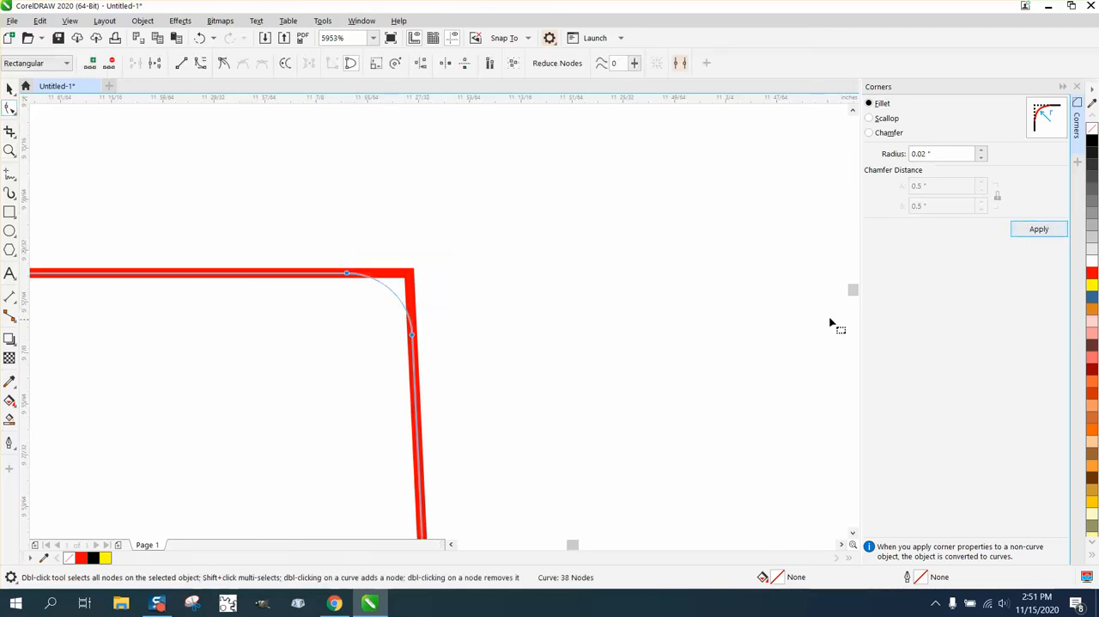
mouse_move(605, 247)
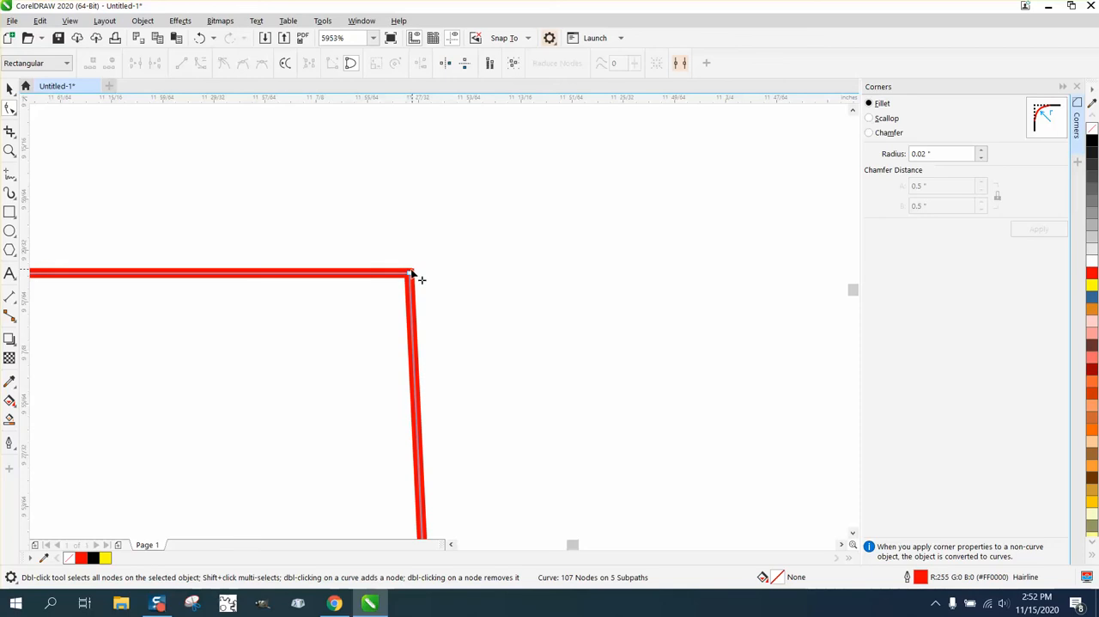
left_click(1039, 230)
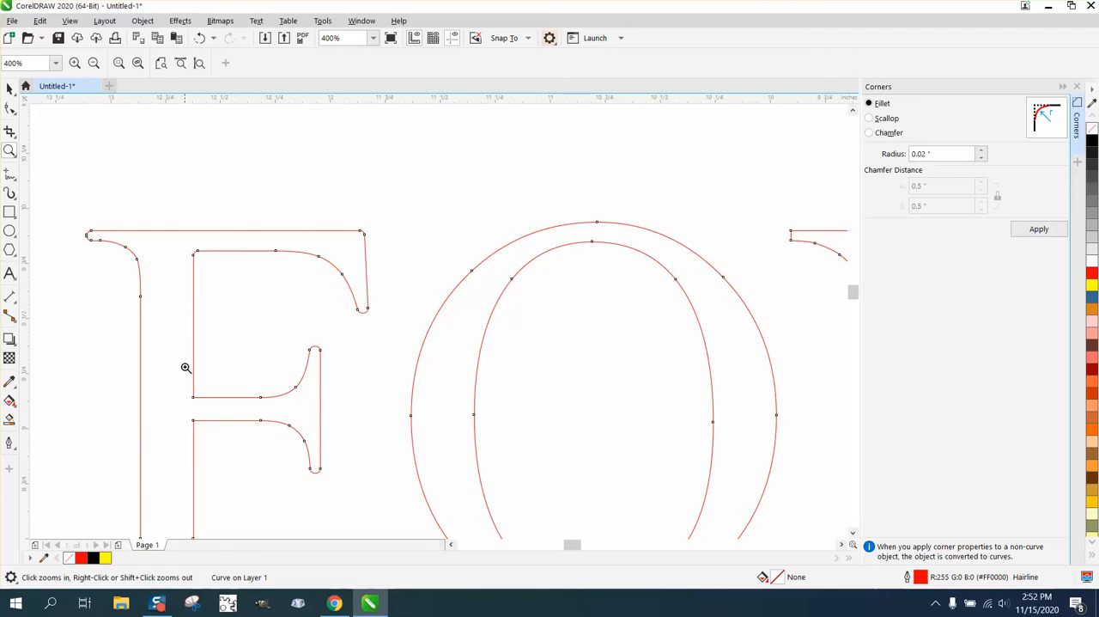
mouse_move(184, 316)
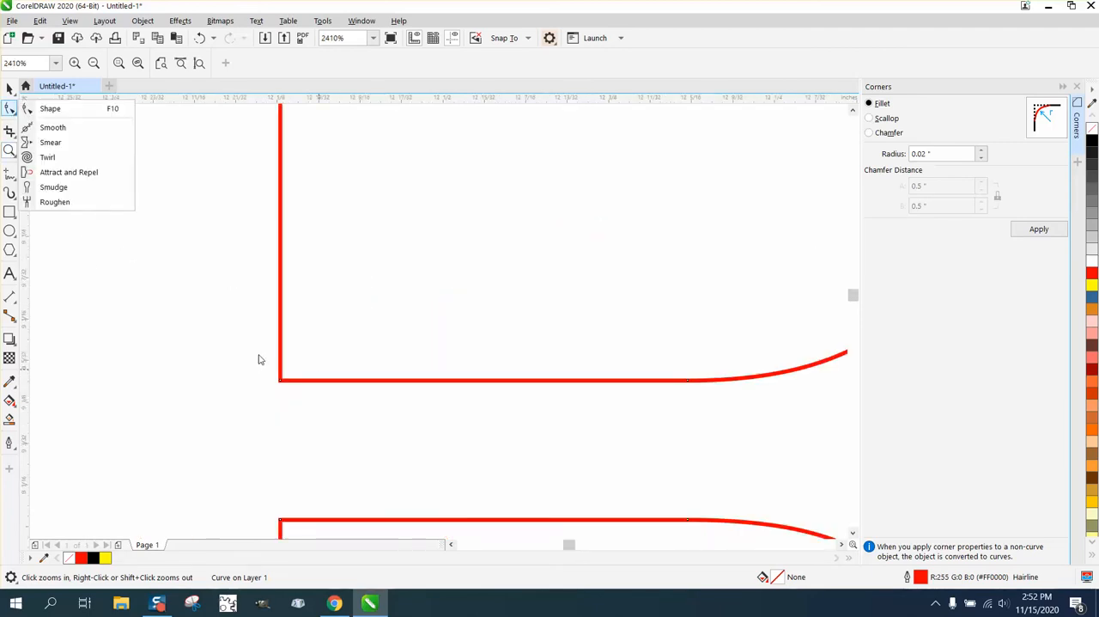
Fillet the remaining corner nodes of the FONT curves with the Shape tool.
left_click(50, 108)
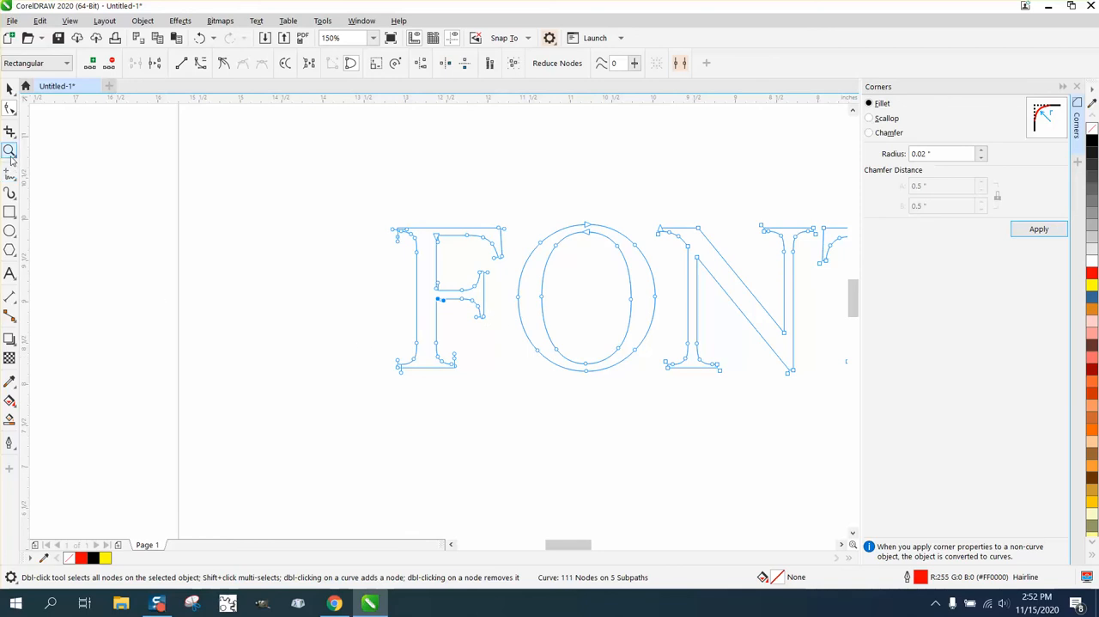
left_click(10, 151)
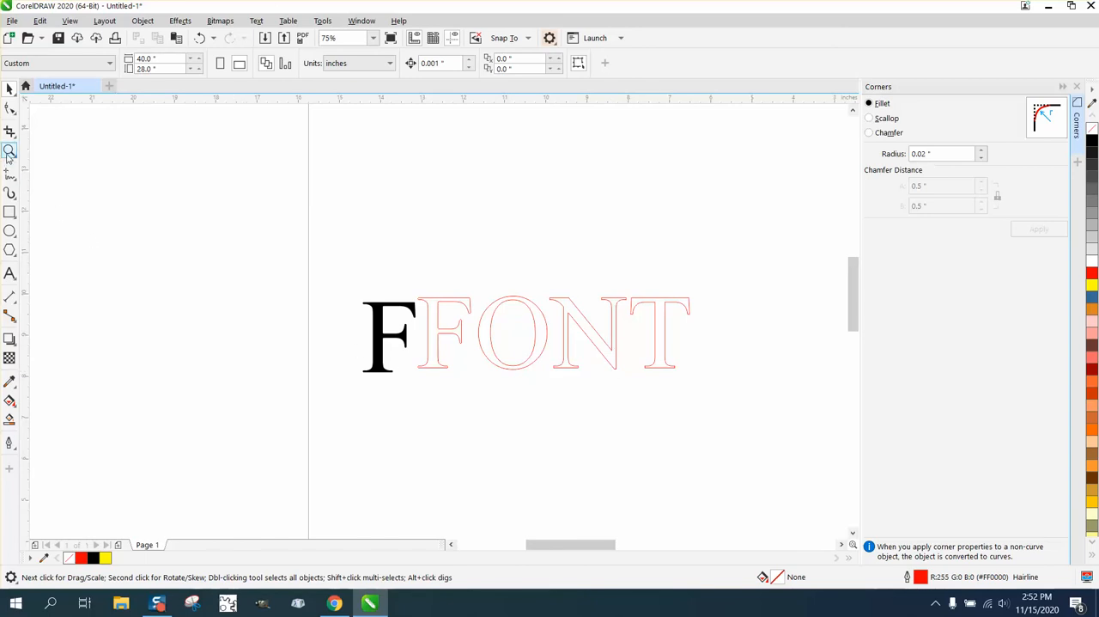
left_click(10, 151)
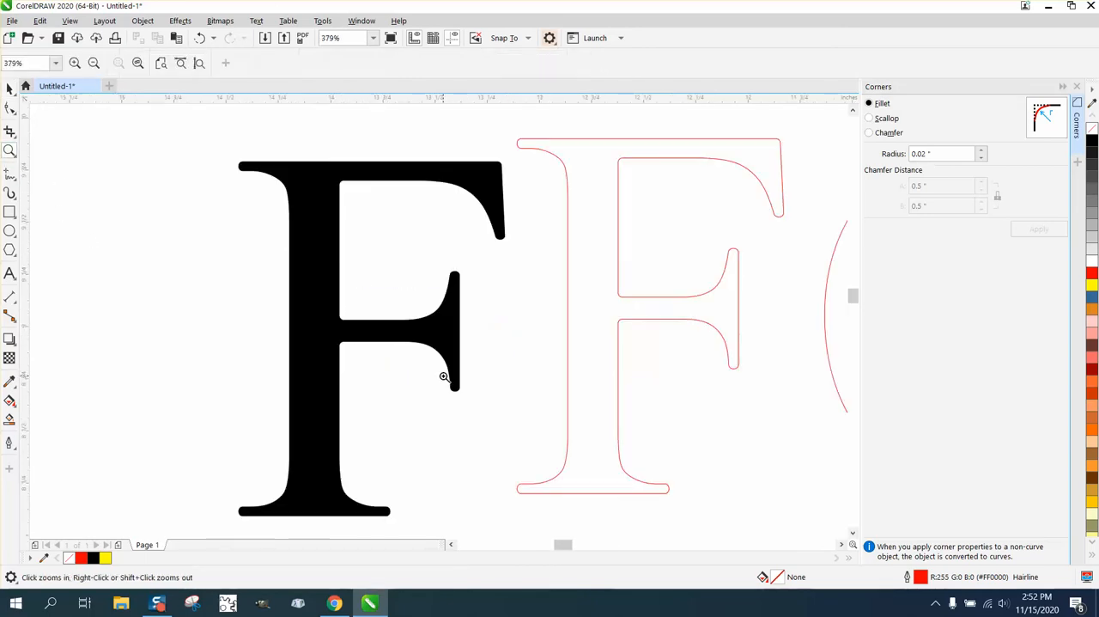
mouse_move(449, 309)
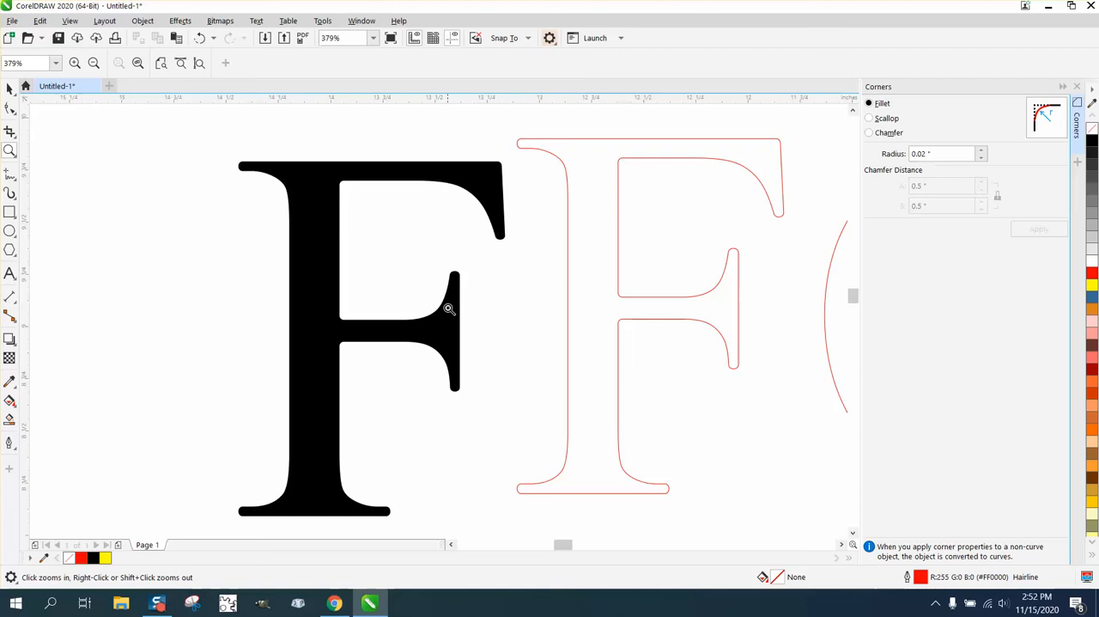
mouse_move(251, 210)
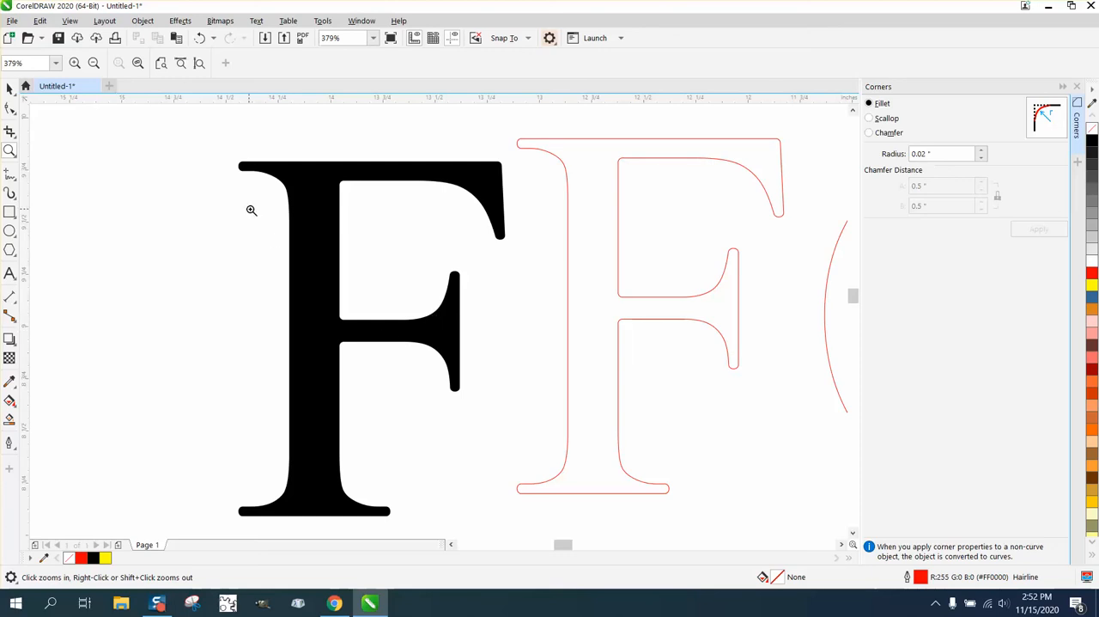
mouse_move(254, 168)
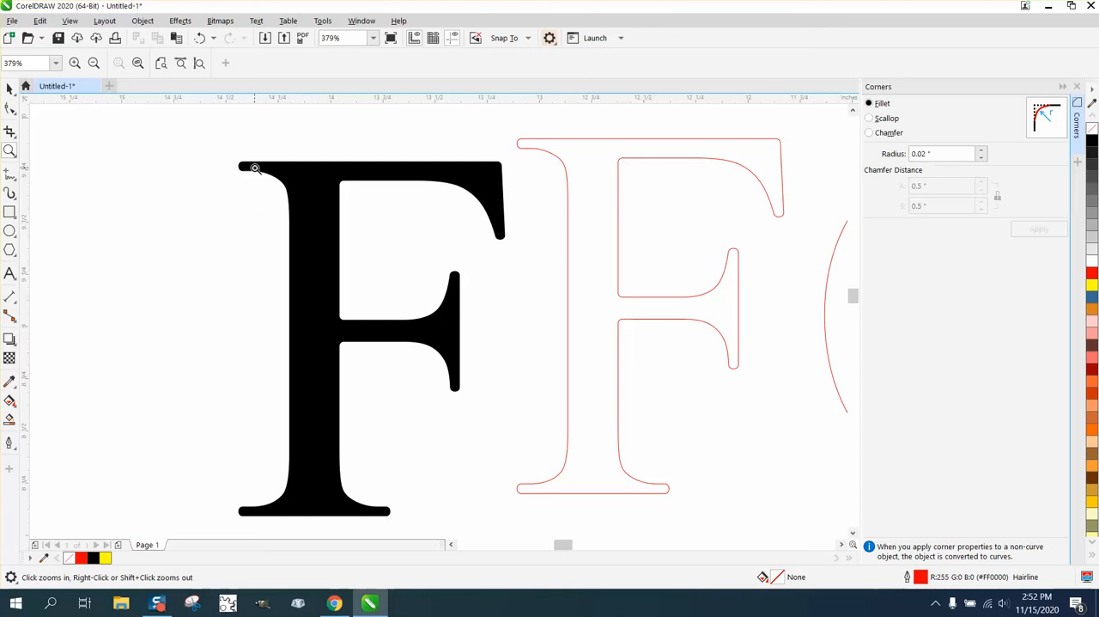
left_click(255, 168)
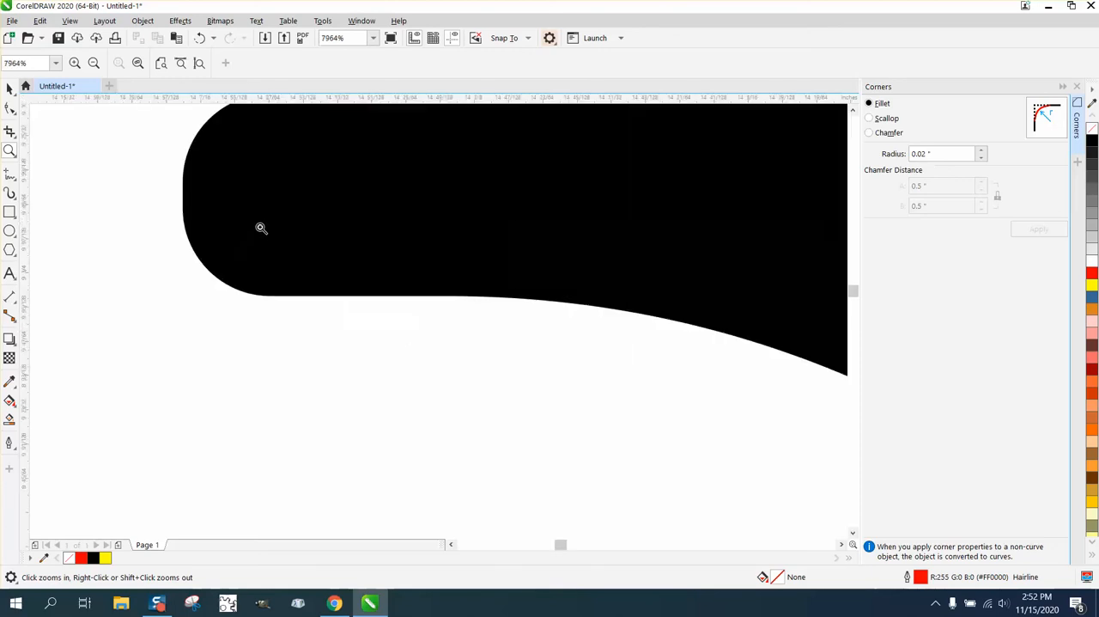